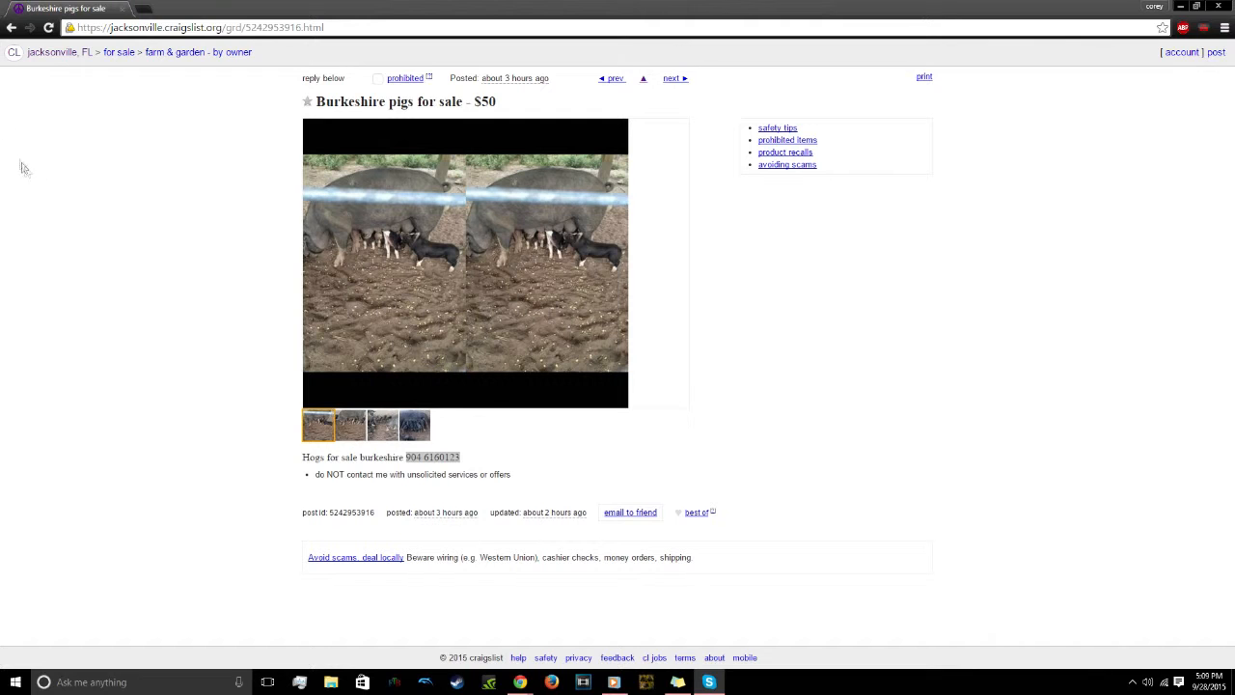
mouse_move(86, 235)
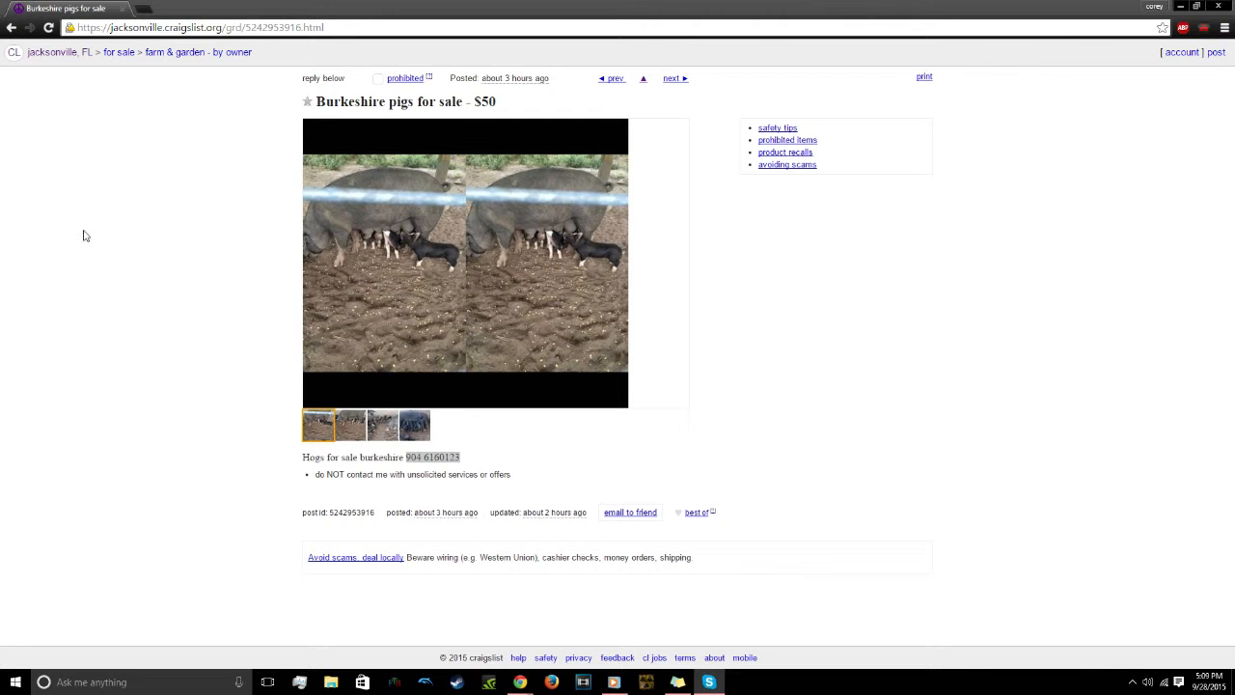